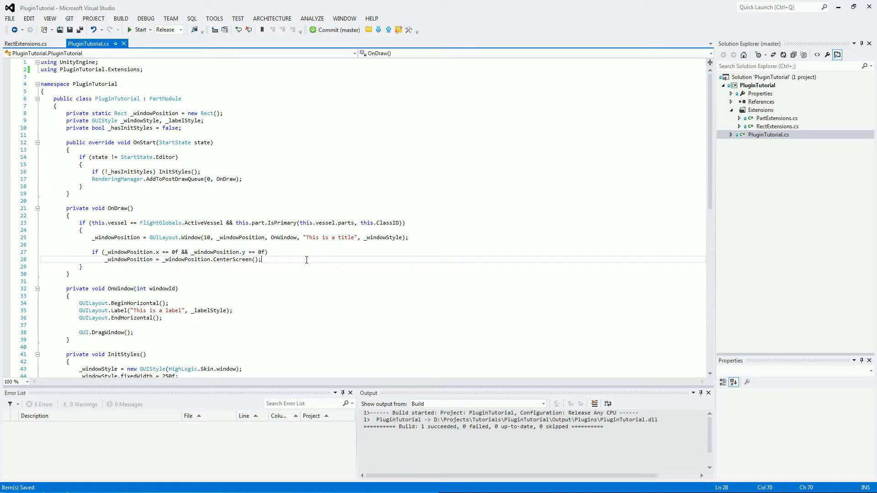
Step: Add a 'using KSP.IO;' directive after the existing using lines
{"action": "left_click", "coordinate": [158, 69]}
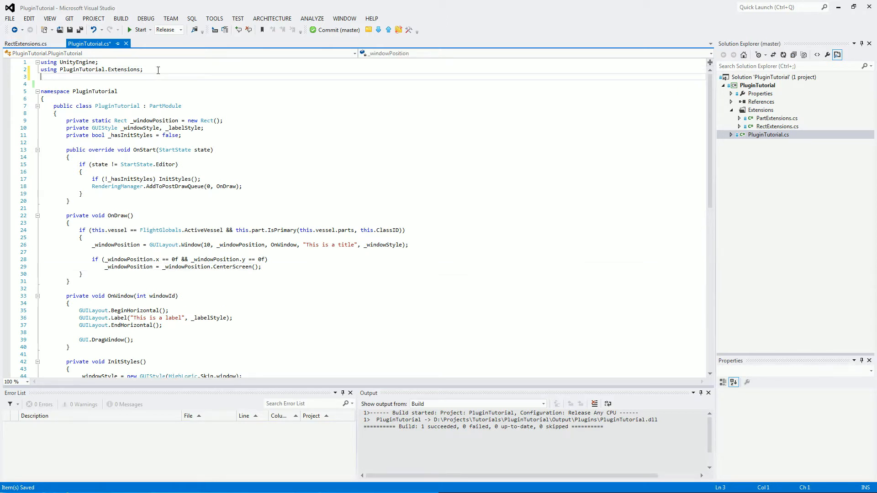
{"action": "type", "text": "using KSP."}
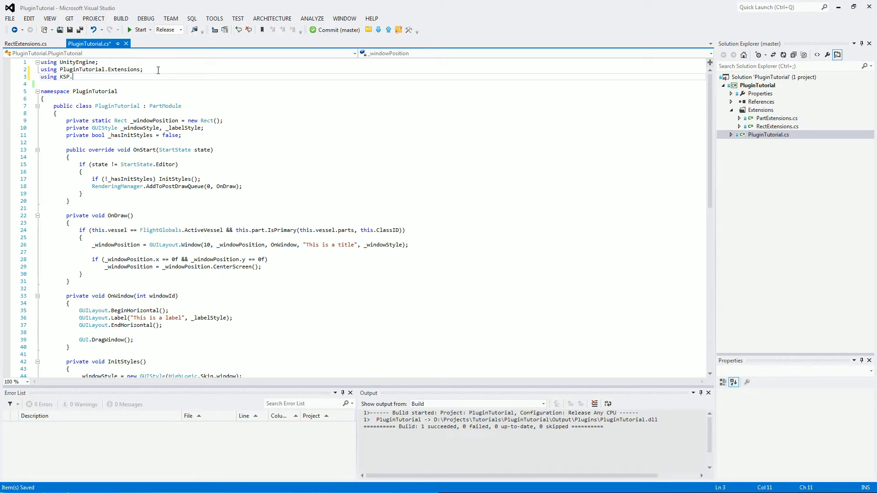
{"action": "type", "text": "IO;"}
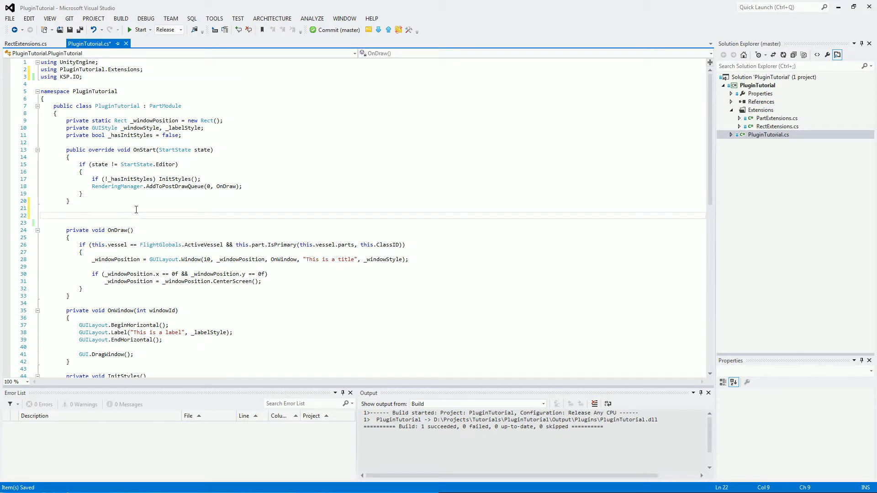
Step: Write empty 'public override void OnSave(ConfigNode node)' and OnLoad(ConfigNode node) methods below OnStart
{"action": "type", "text": "public override void OnSave(ConfigNode node"}
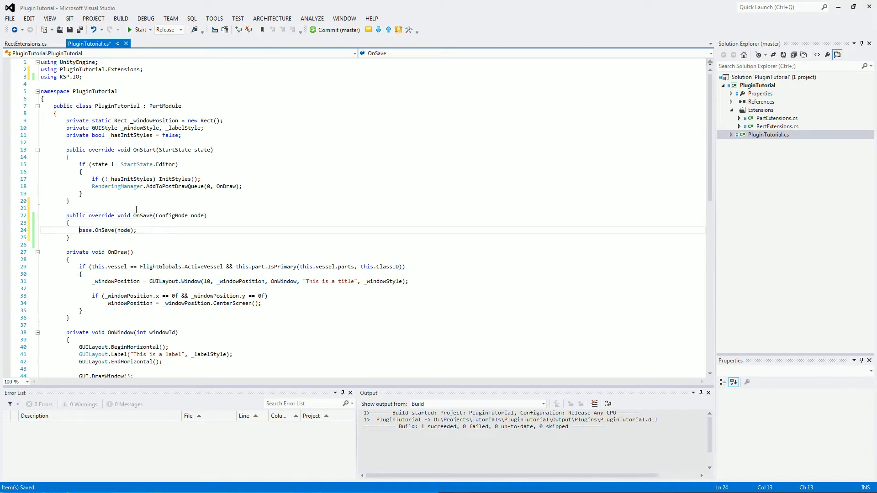
{"action": "key", "text": "enter"}
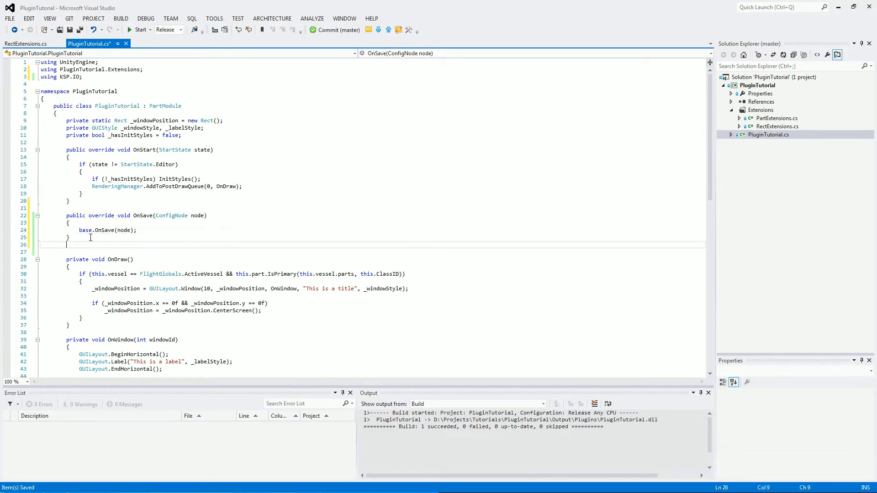
{"action": "type", "text": "public"}
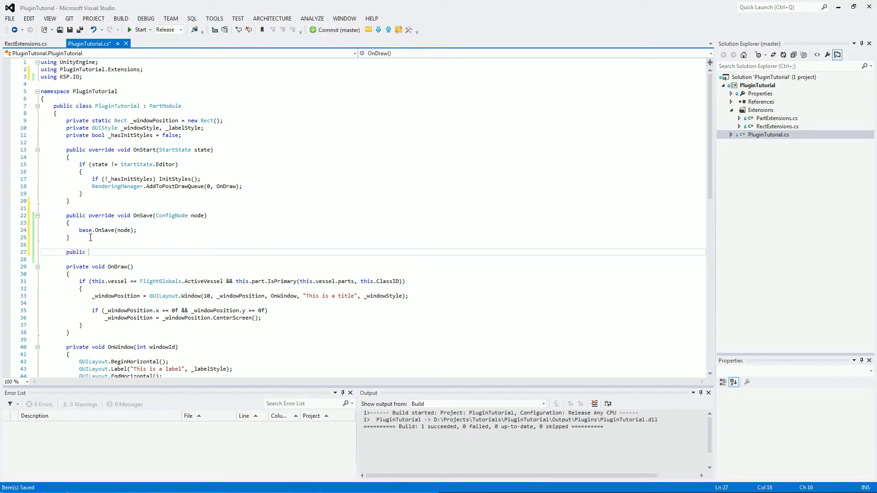
{"action": "type", "text": "override cv"}
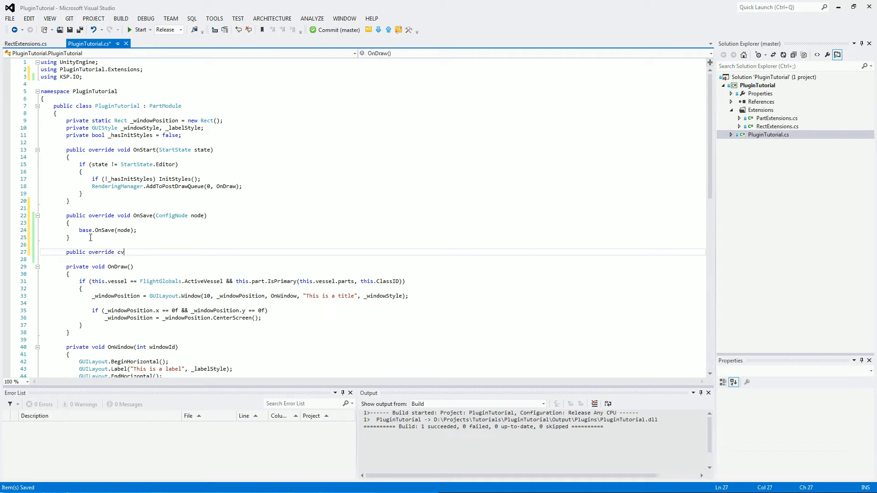
{"action": "type", "text": "oid OnLoad(ConfigNode node"}
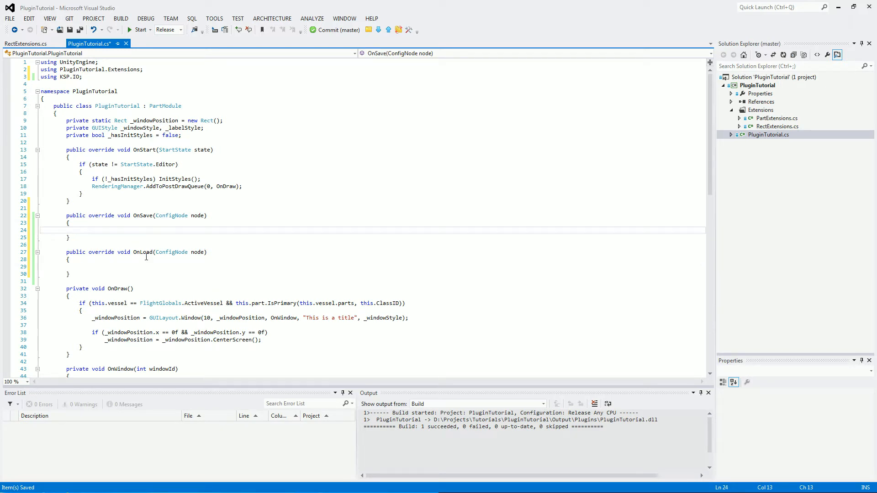
Step: In OnSave, declare 'PluginConfiguration config = PluginConfiguration.CreateForType<PluginTutorial>();'
{"action": "left_click", "coordinate": [80, 230]}
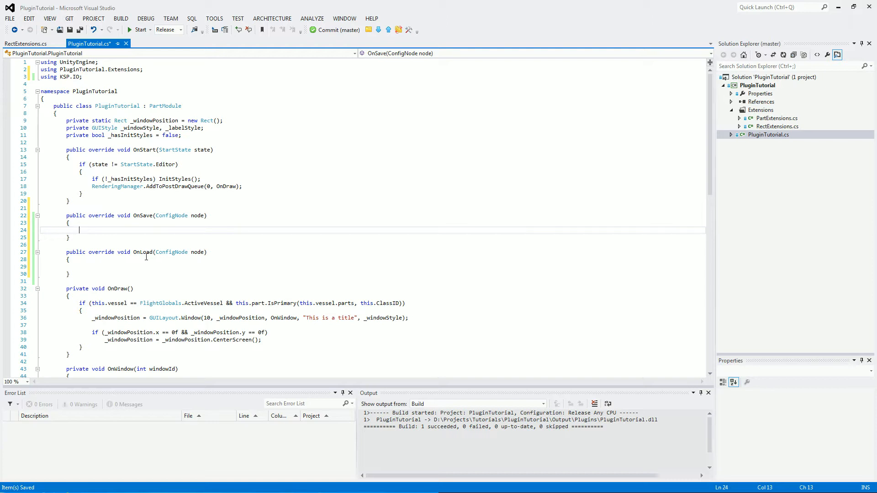
{"action": "type", "text": "PluginConfiguration"}
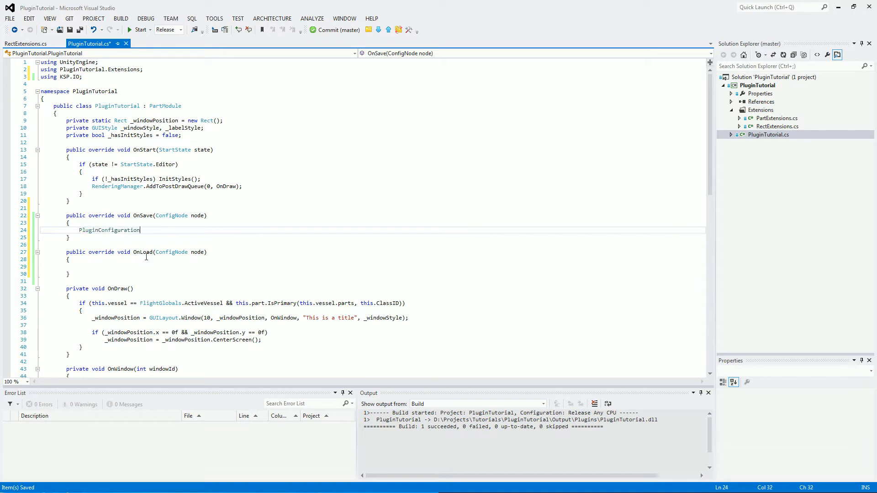
{"action": "type", "text": "config"}
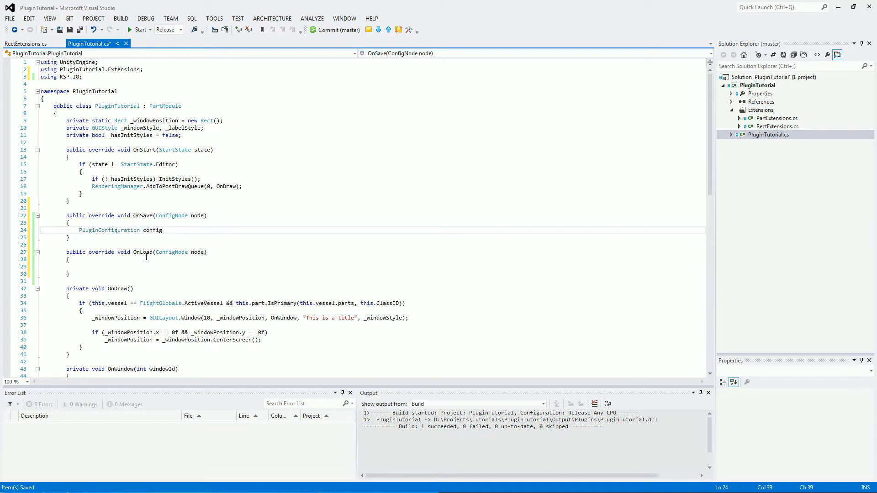
{"action": "type", "text": "="}
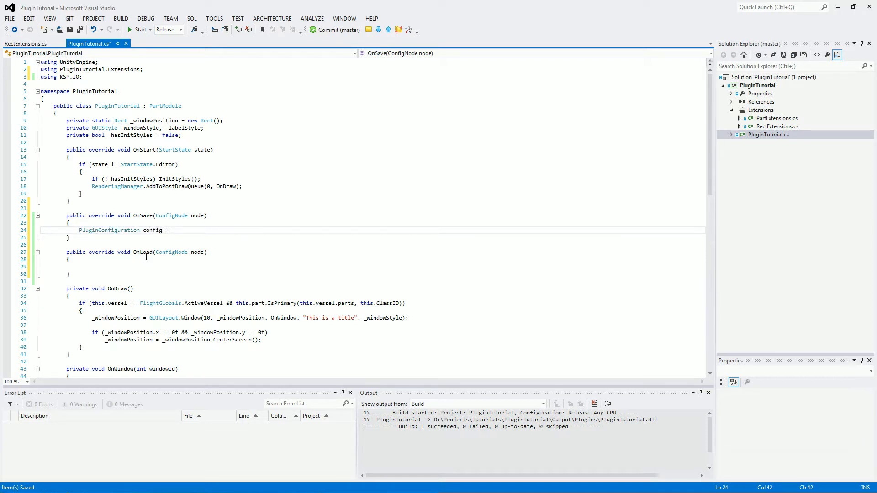
{"action": "type", "text": "new P"}
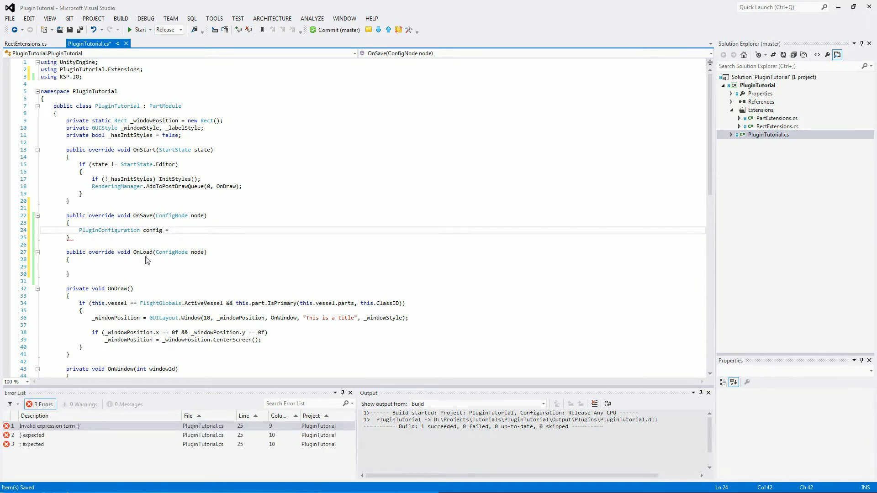
{"action": "type", "text": "PluginConfiguration."}
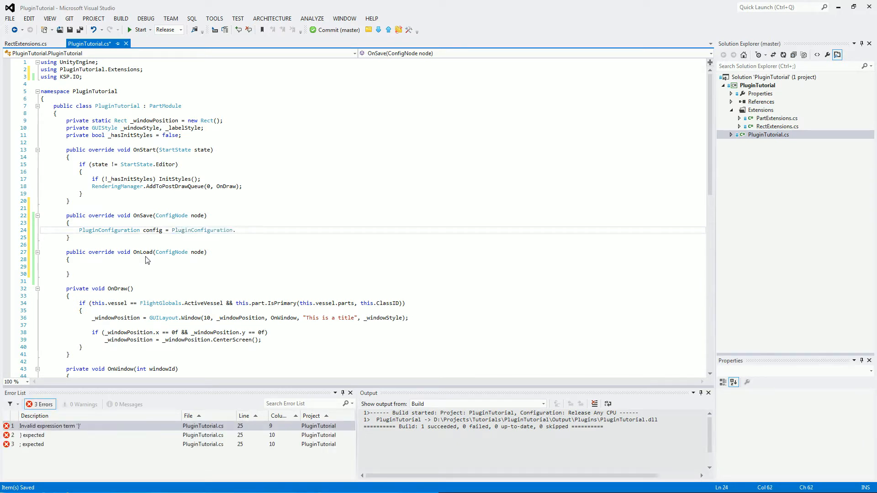
{"action": "type", "text": ".CreateForType"}
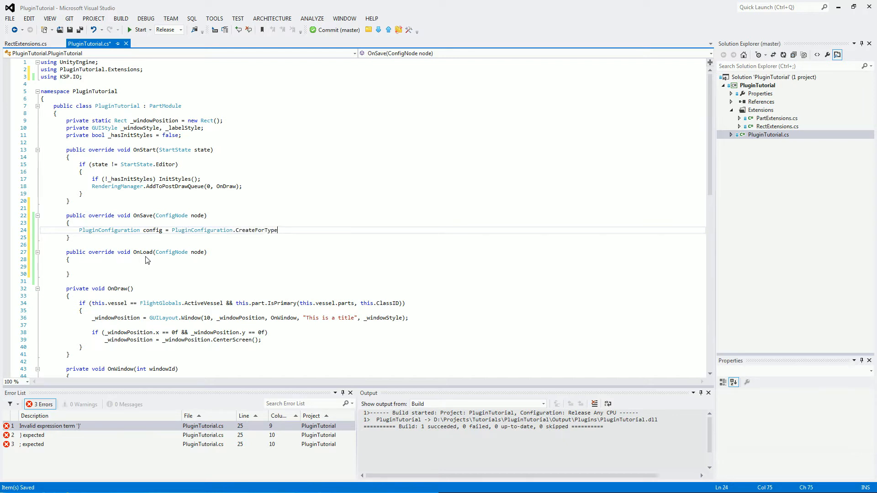
{"action": "type", "text": "<"}
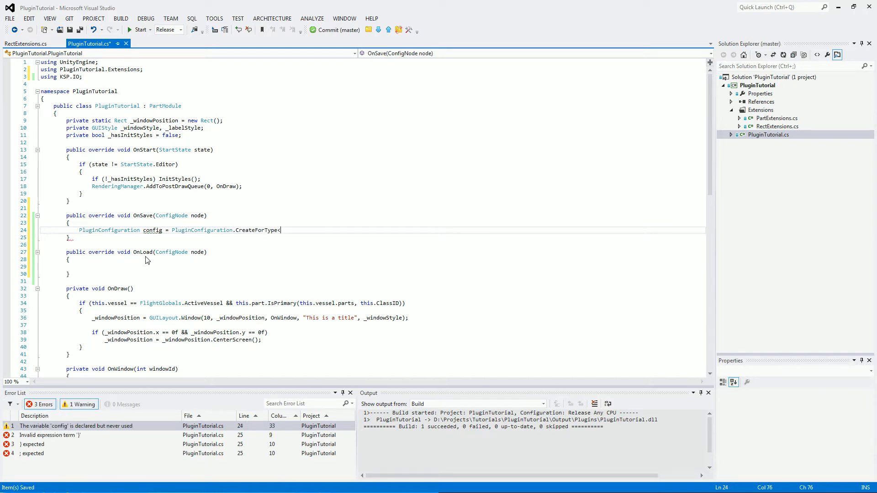
{"action": "type", "text": "Plugin"}
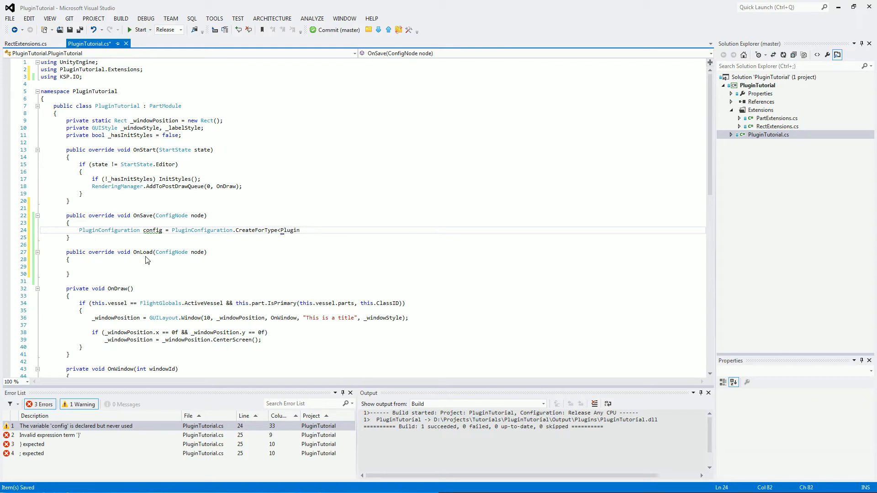
{"action": "type", "text": "Tutorial>();"}
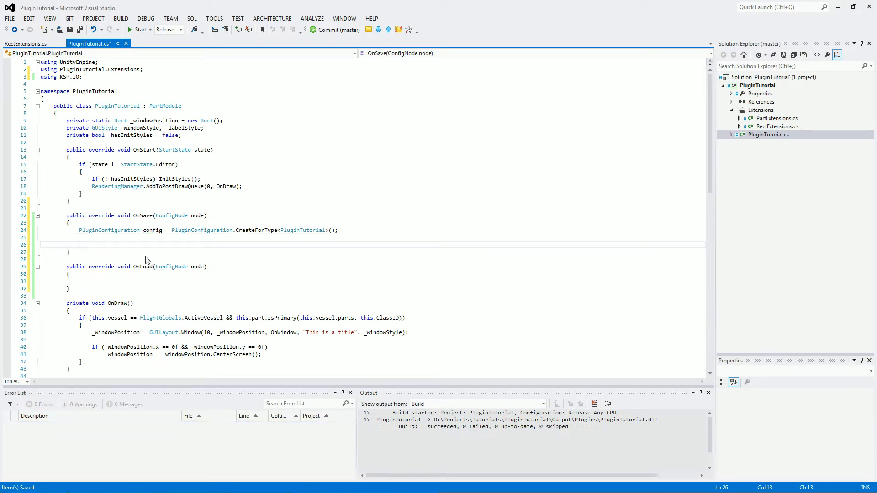
Step: Add 'config.SetValue("Window Position", _windowPosition);' to OnSave
{"action": "type", "text": "config."}
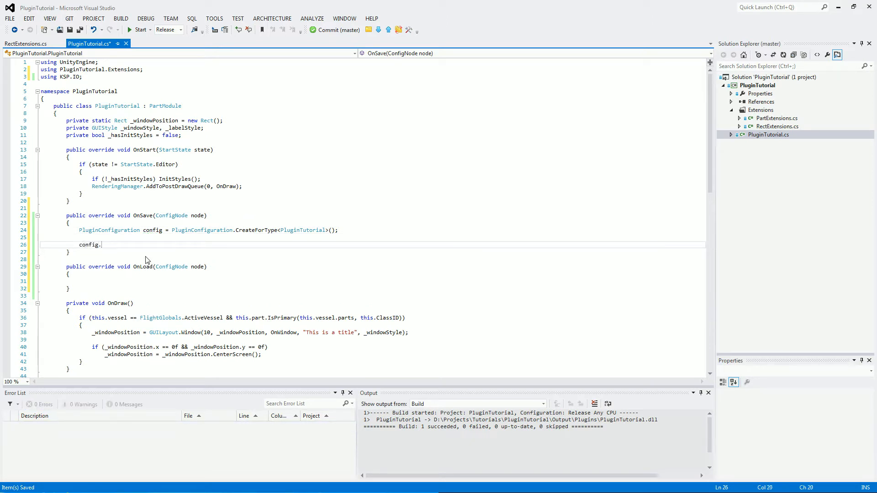
{"action": "type", "text": "SetValue"}
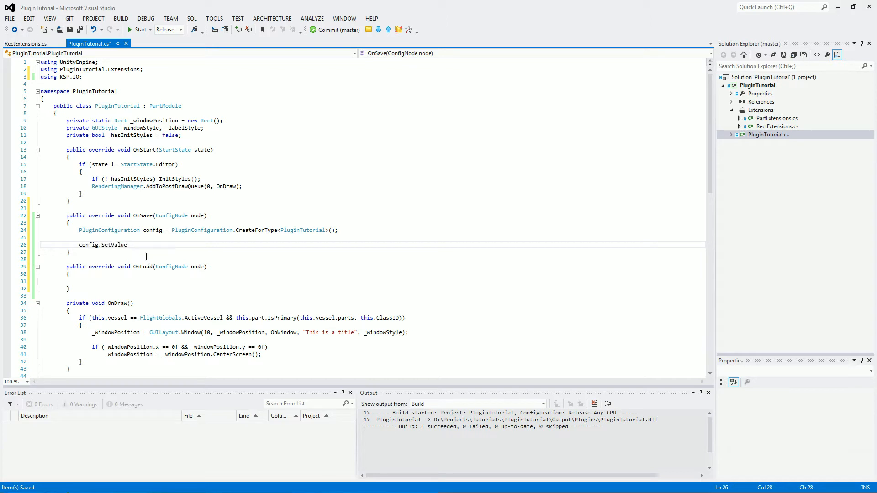
{"action": "type", "text": "(\"Window Po"}
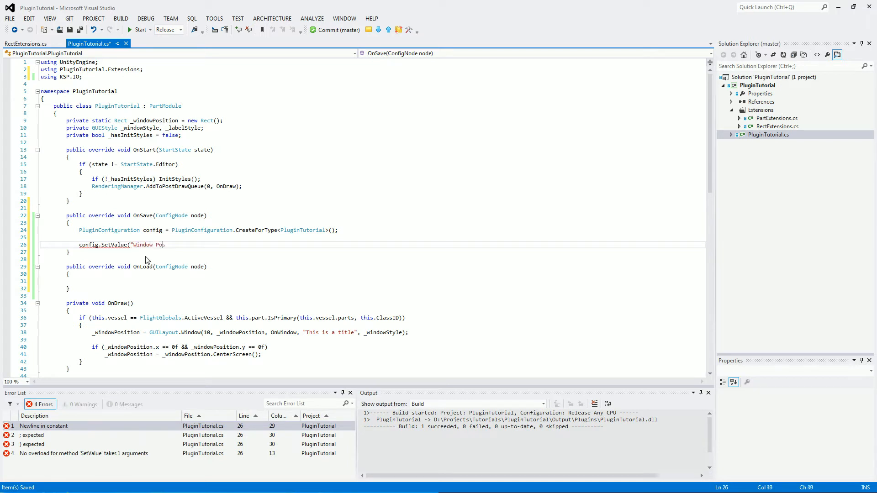
{"action": "type", "text": "sition\","}
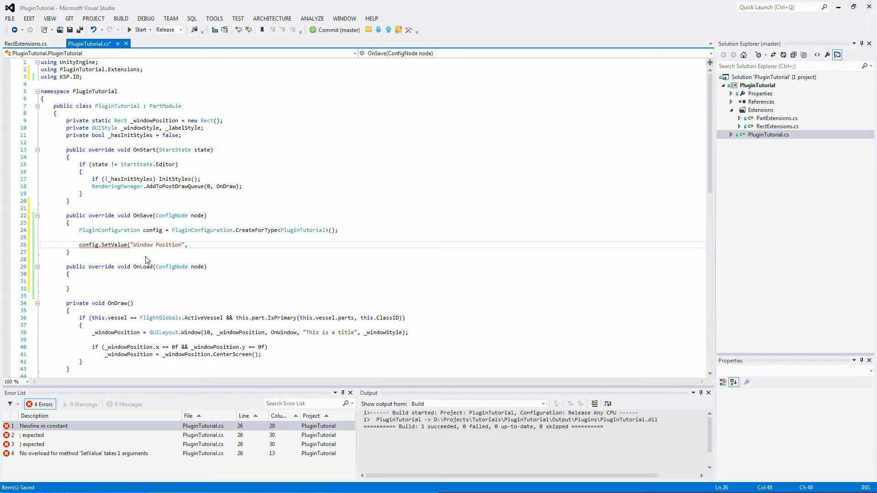
{"action": "type", "text": "_windowPosition"}
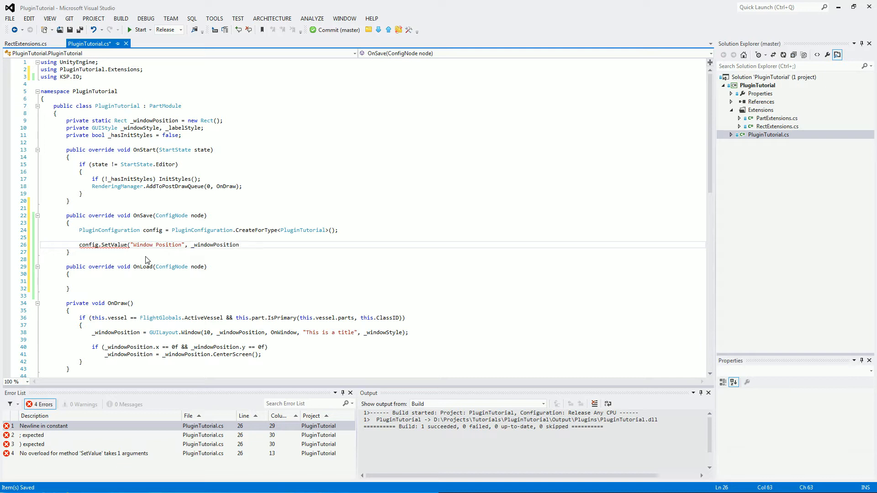
{"action": "type", "text": ");"}
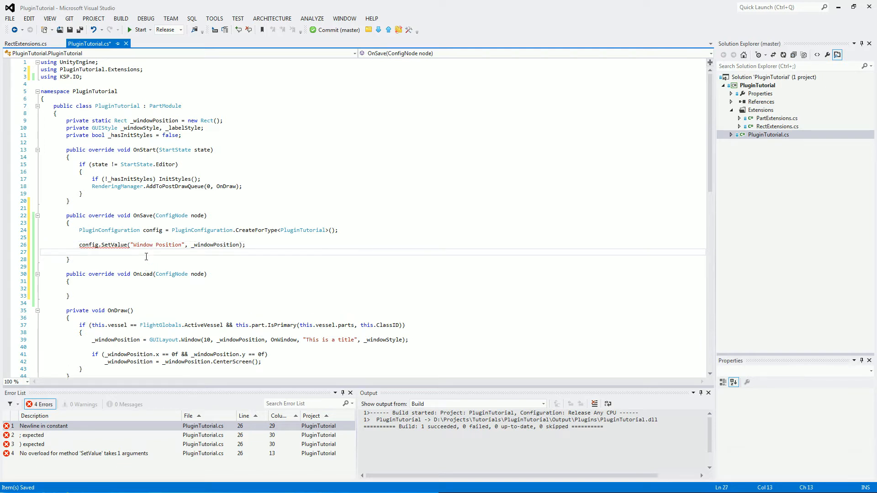
Step: Finish OnSave with 'config.save();' and move the cursor into OnLoad
{"action": "type", "text": "config."}
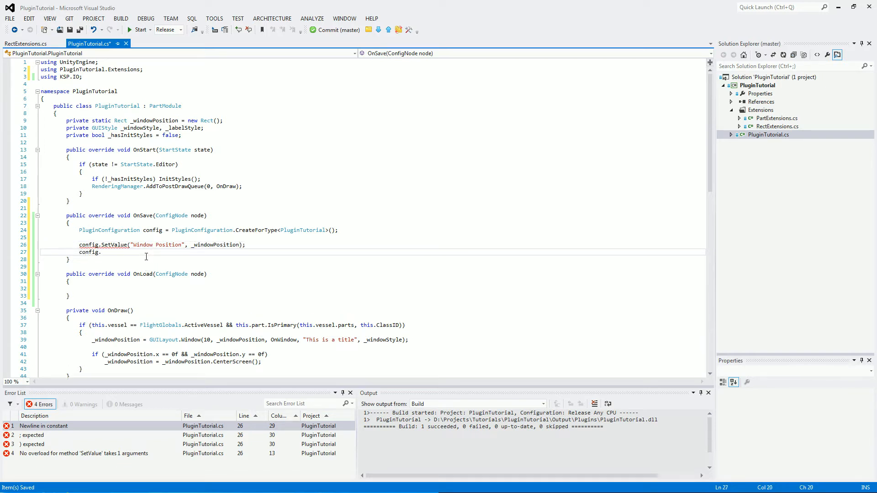
{"action": "type", "text": "save("}
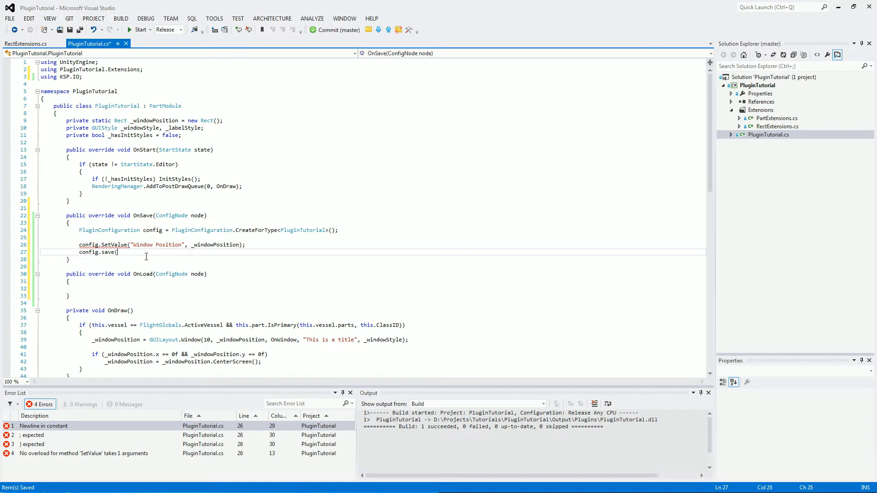
{"action": "type", "text": ");"}
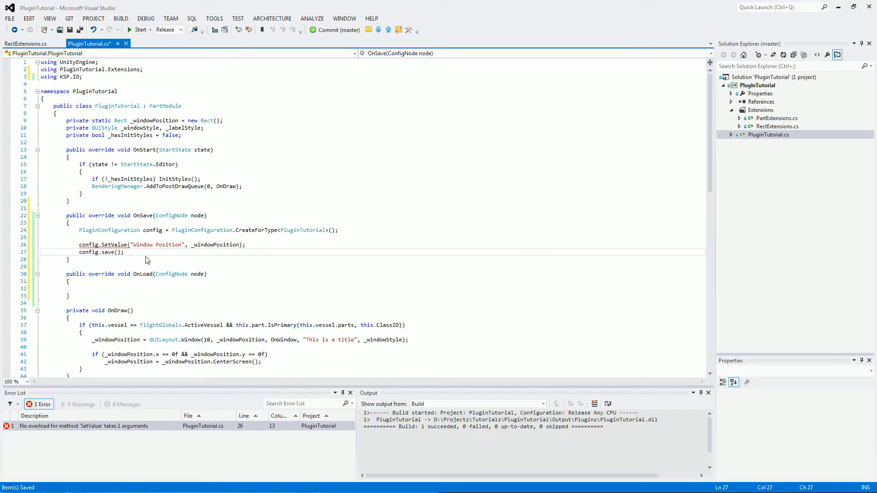
{"action": "left_click", "coordinate": [112, 288]}
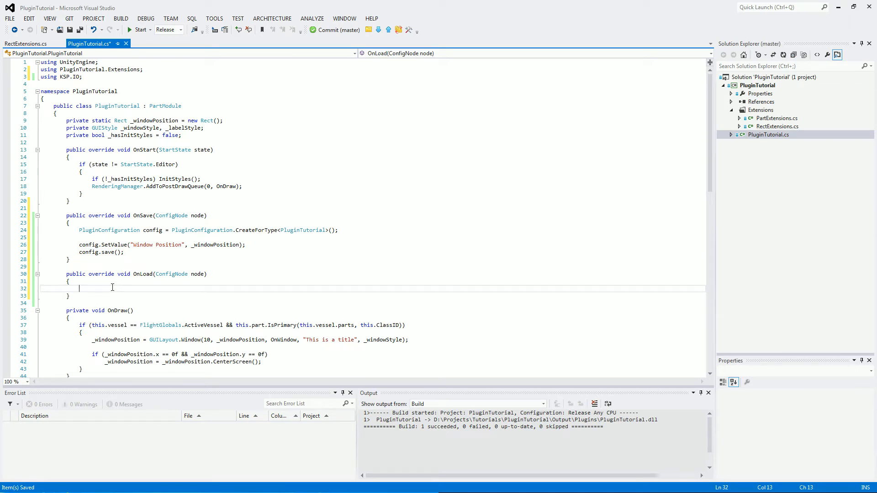
Step: In OnLoad, create the PluginConfiguration for PluginTutorial and call 'config.load();'
{"action": "type", "text": "PluginConfiguration config = PluginConfiguration.CreateForType"}
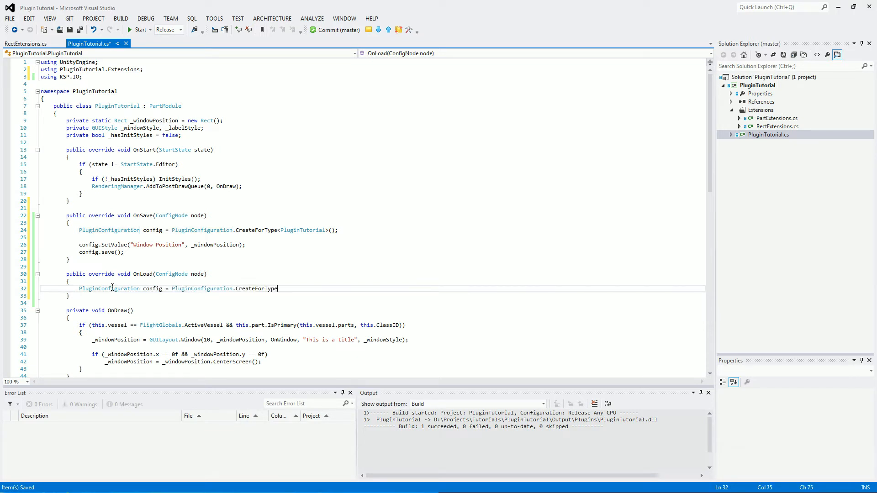
{"action": "type", "text": "<PluginTutorial>();"}
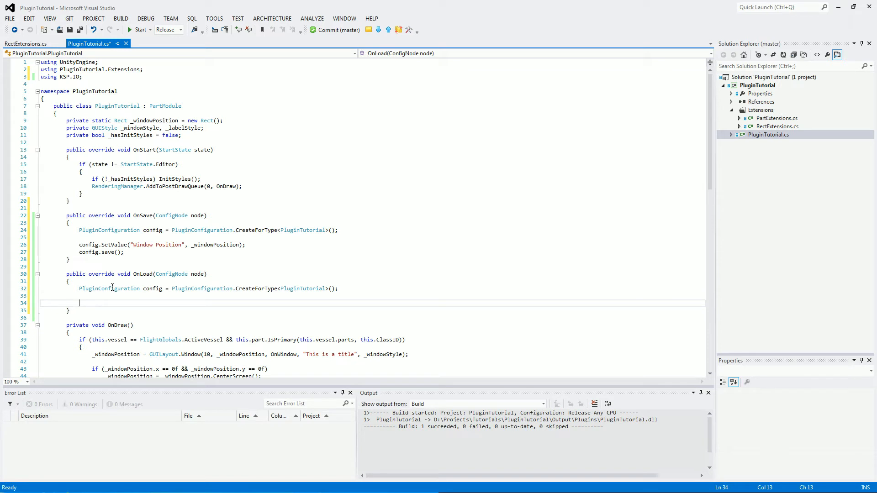
{"action": "type", "text": "config.load();"}
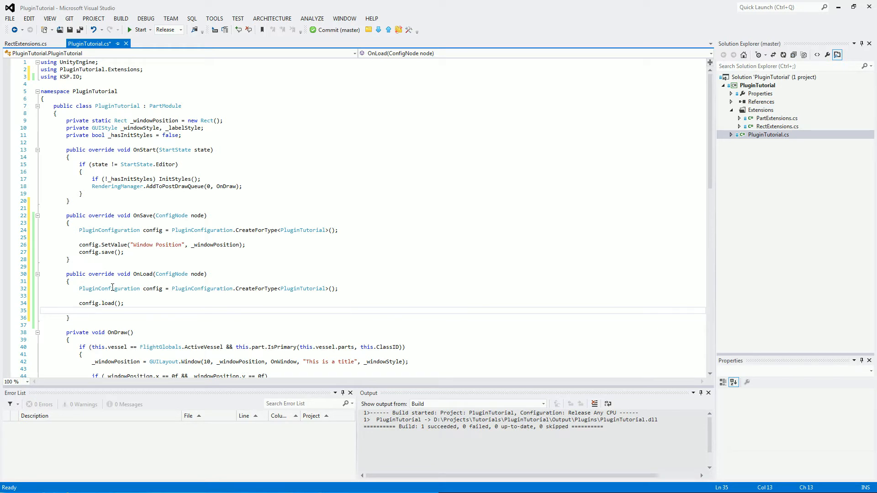
Step: Assign '_windowPosition = config.GetValue<Rect>("Window Position");'
{"action": "type", "text": "_windowPosition ="}
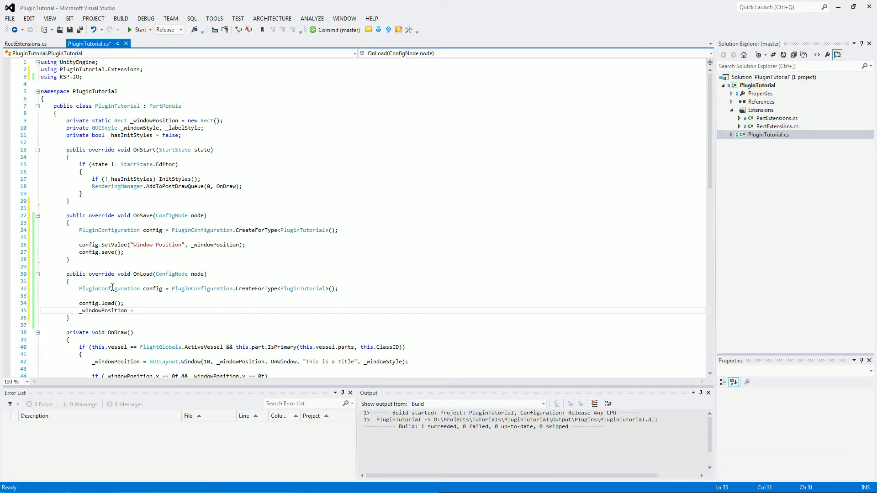
{"action": "type", "text": "config."}
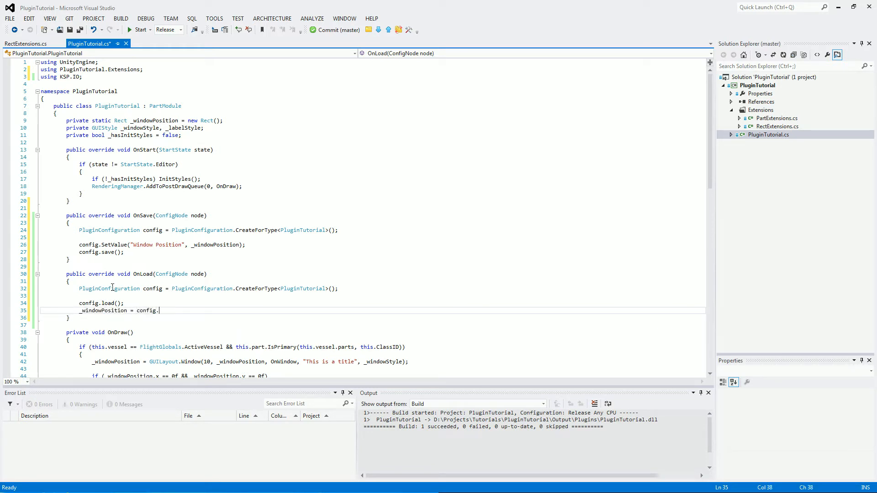
{"action": "type", "text": "GetValue<"}
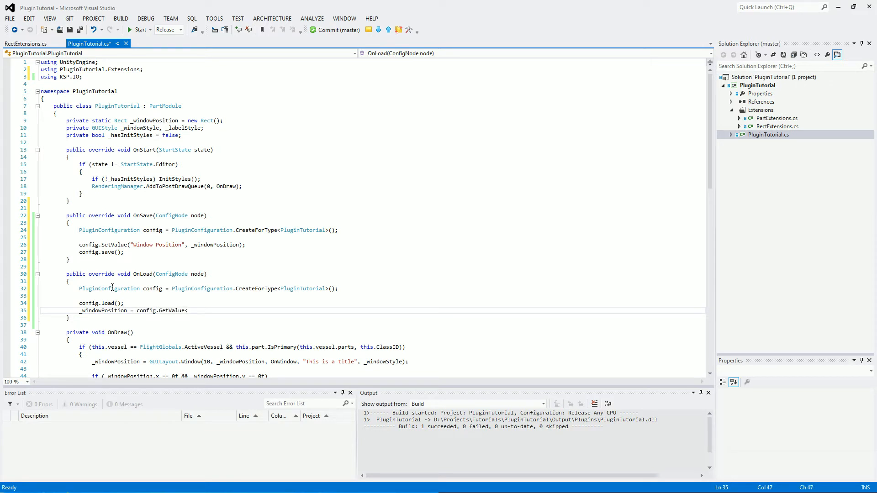
{"action": "type", "text": "Rect>"}
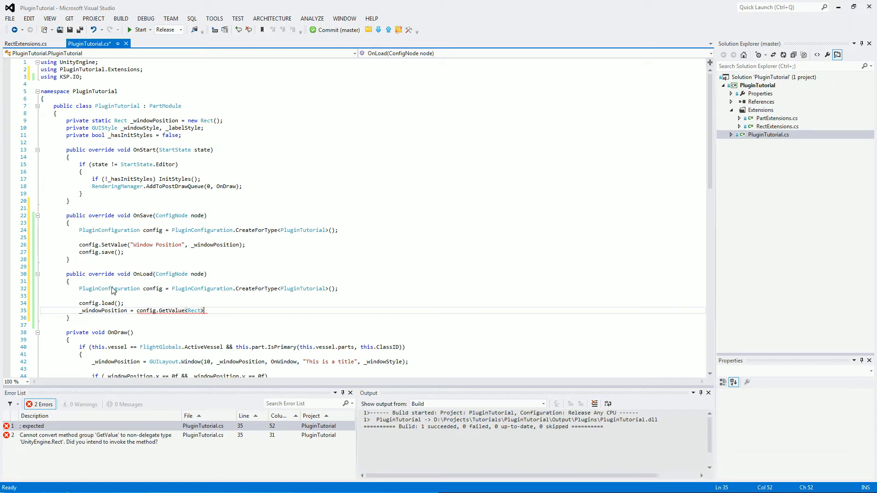
{"action": "type", "text": "(\"Window Posit"}
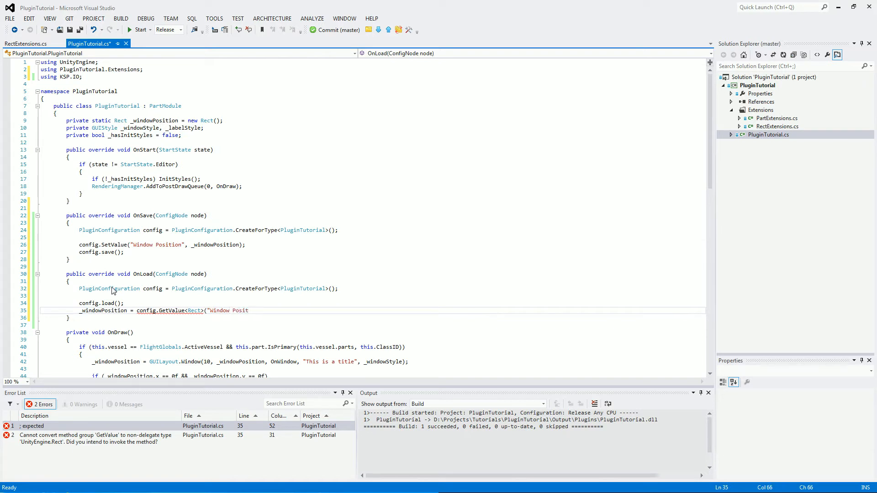
{"action": "type", "text": "ion\");"}
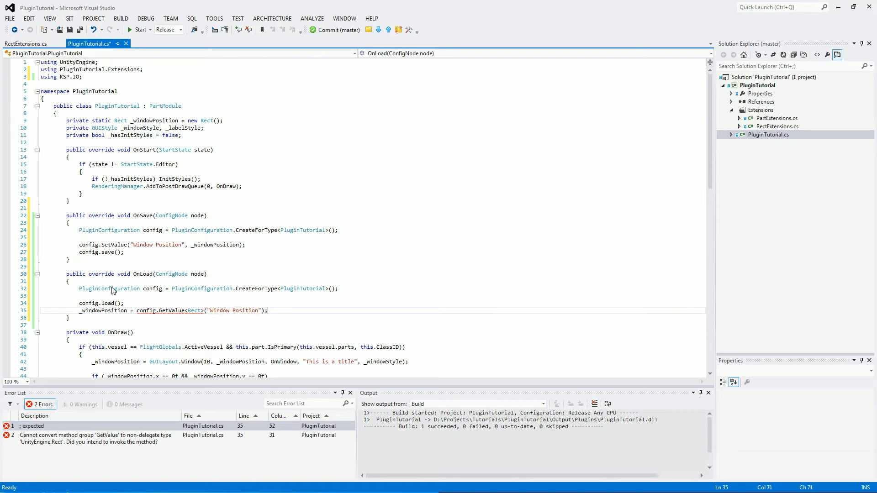
{"action": "type", "text": "("}
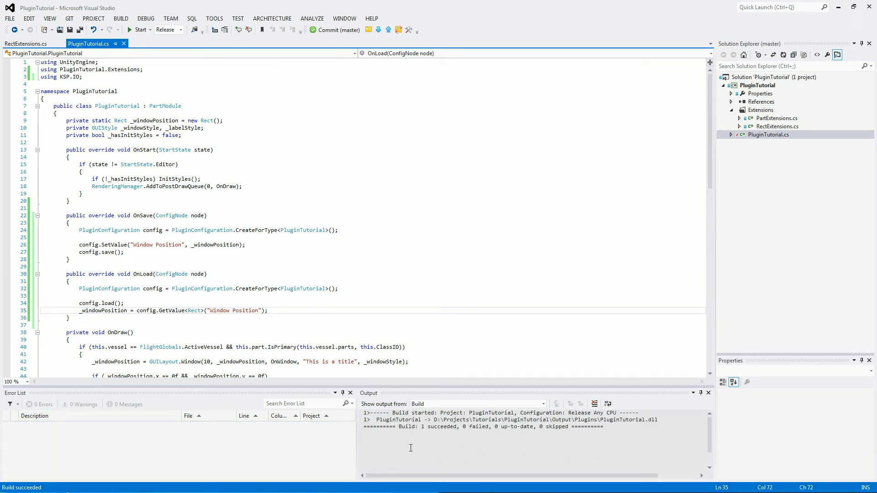
{"action": "mouse_move", "coordinate": [446, 437]}
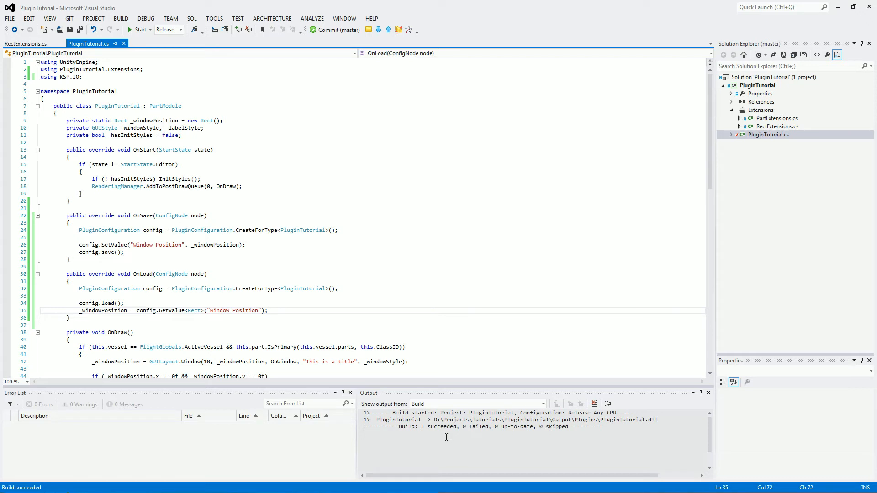
{"action": "mouse_move", "coordinate": [372, 328]}
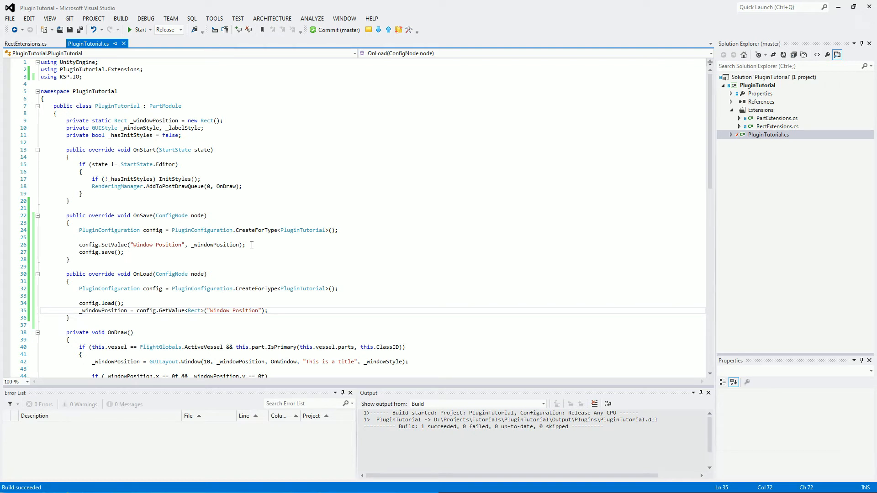
{"action": "mouse_move", "coordinate": [296, 223]}
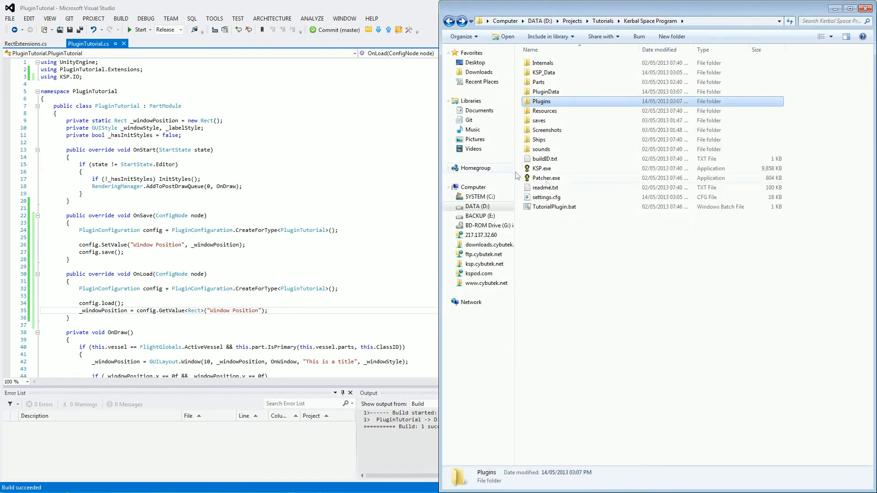
Step: Run TutorialPlugin.bat to launch KSP, then Start Game and Resume Saved
{"action": "double_click", "coordinate": [553, 206]}
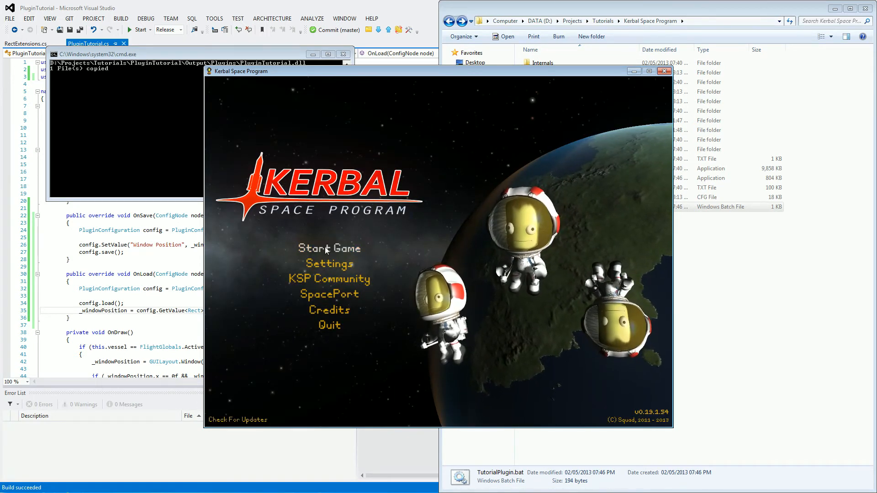
{"action": "left_click", "coordinate": [329, 248]}
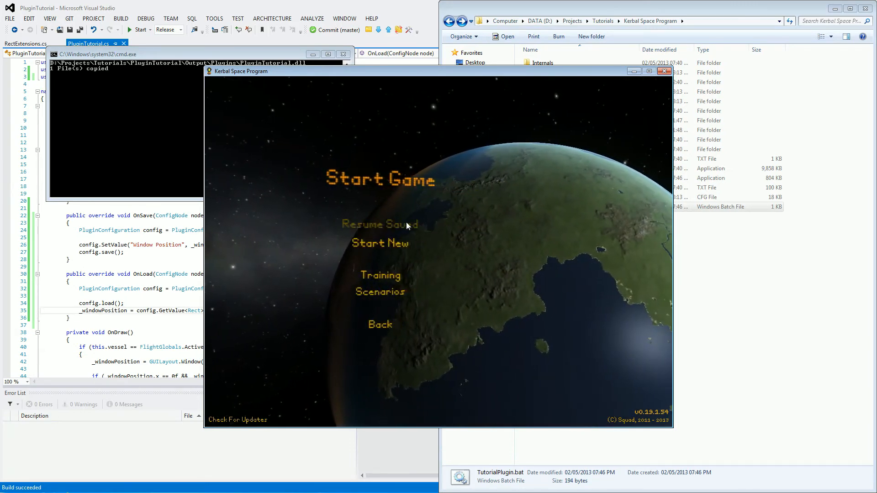
{"action": "left_click", "coordinate": [380, 224]}
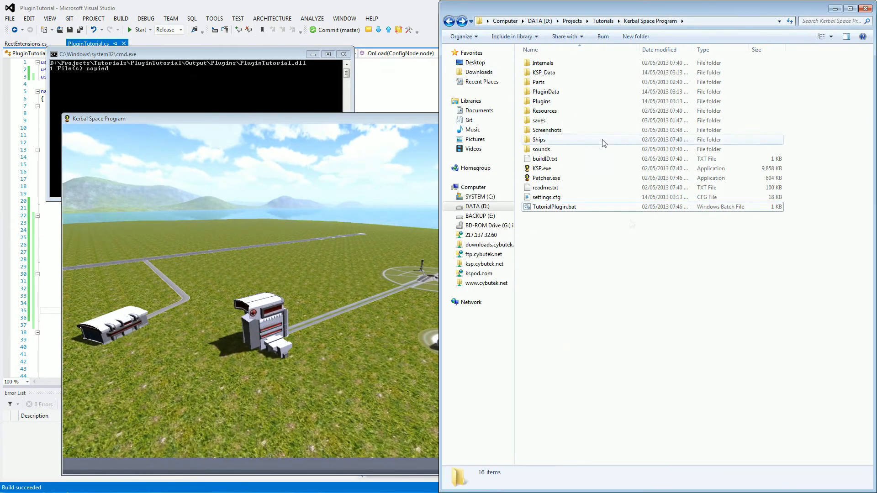
Step: Browse into PluginData\plugintutorial, go to the craft on the pad, and select the new config.xml
{"action": "double_click", "coordinate": [545, 91]}
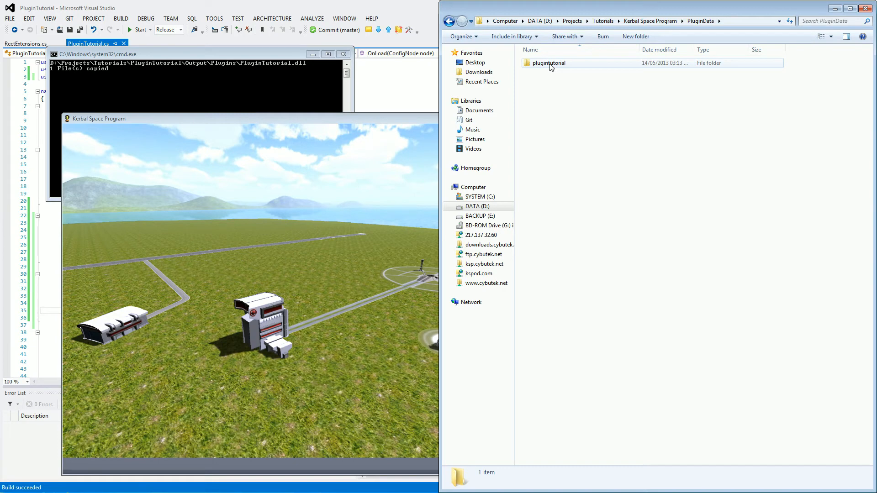
{"action": "double_click", "coordinate": [548, 63]}
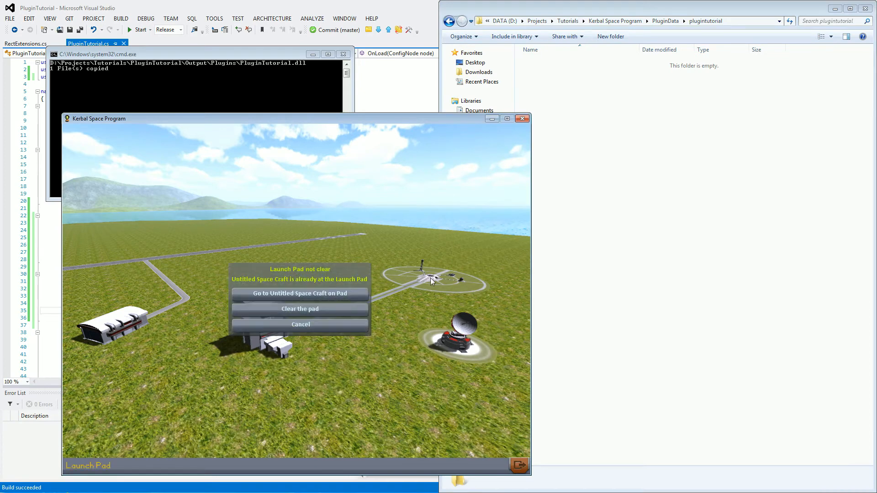
{"action": "left_click", "coordinate": [301, 324]}
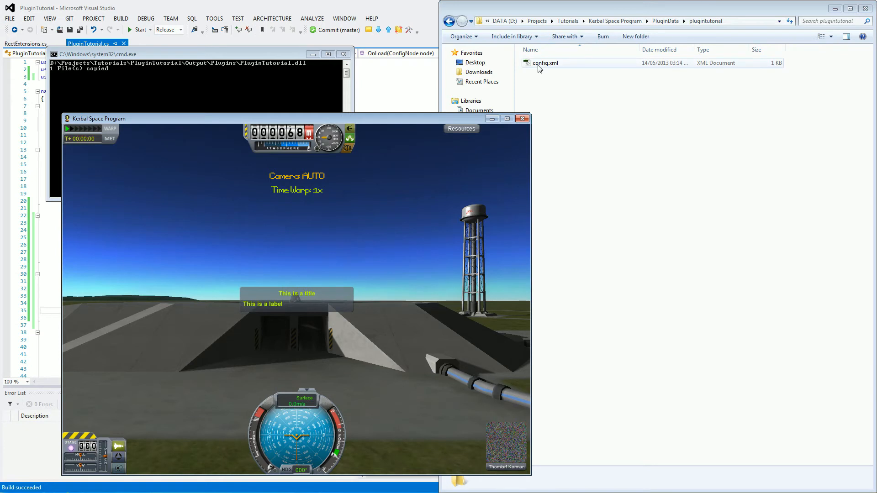
{"action": "left_click", "coordinate": [546, 63]}
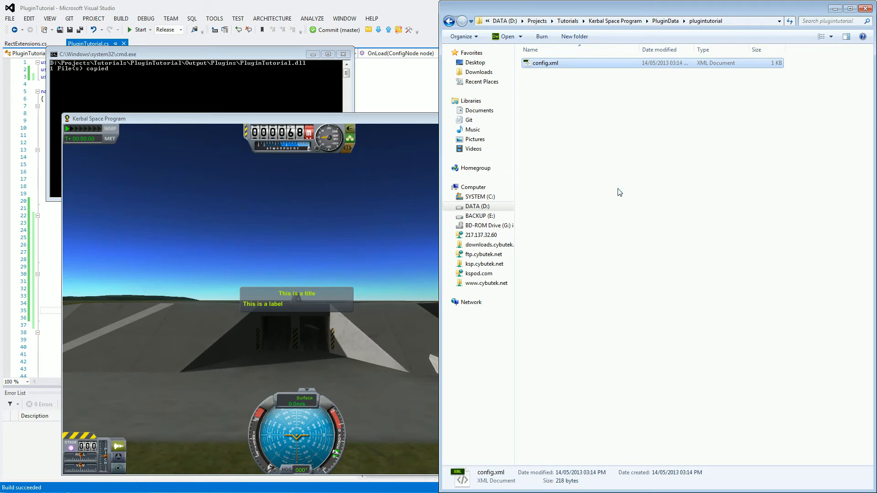
Step: View config.xml in Sublime Text 2 showing the saved Window Position rect values
{"action": "double_click", "coordinate": [546, 63]}
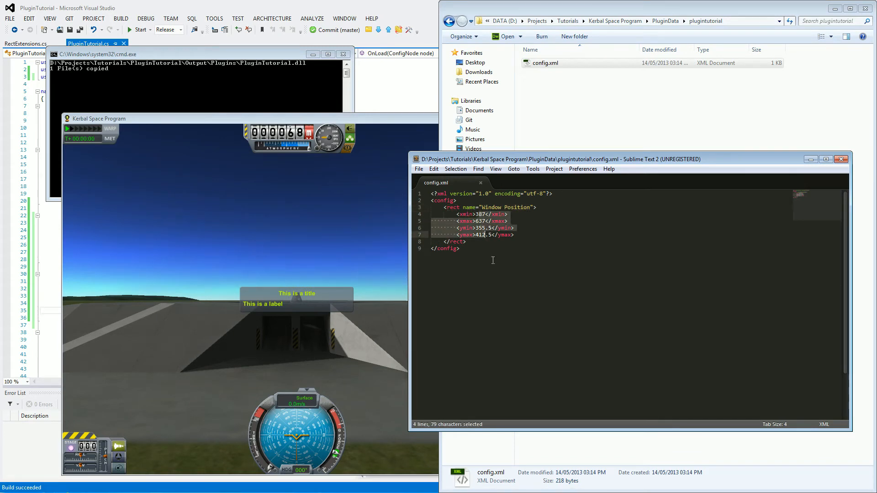
{"action": "left_click", "coordinate": [485, 221]}
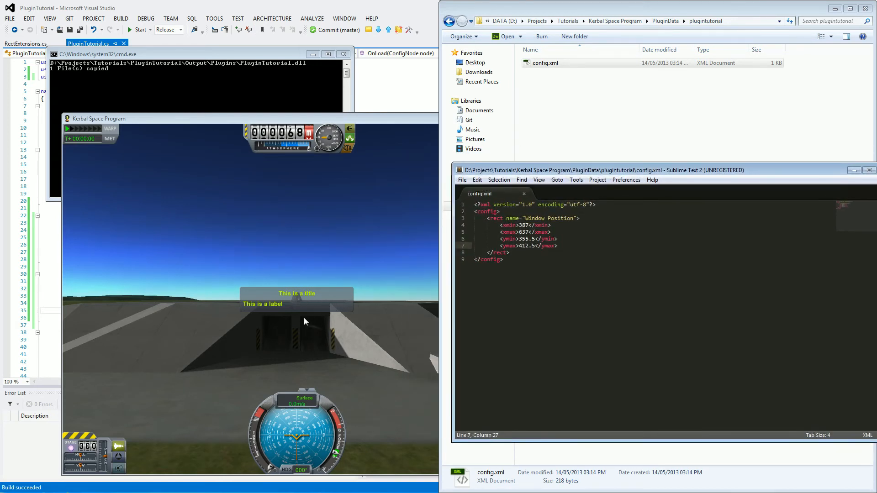
{"action": "mouse_move", "coordinate": [305, 351]}
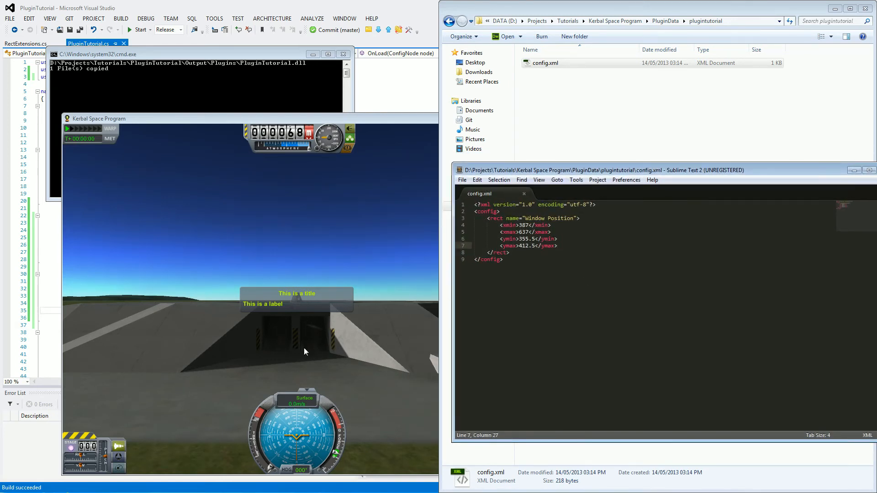
{"action": "mouse_move", "coordinate": [313, 301]}
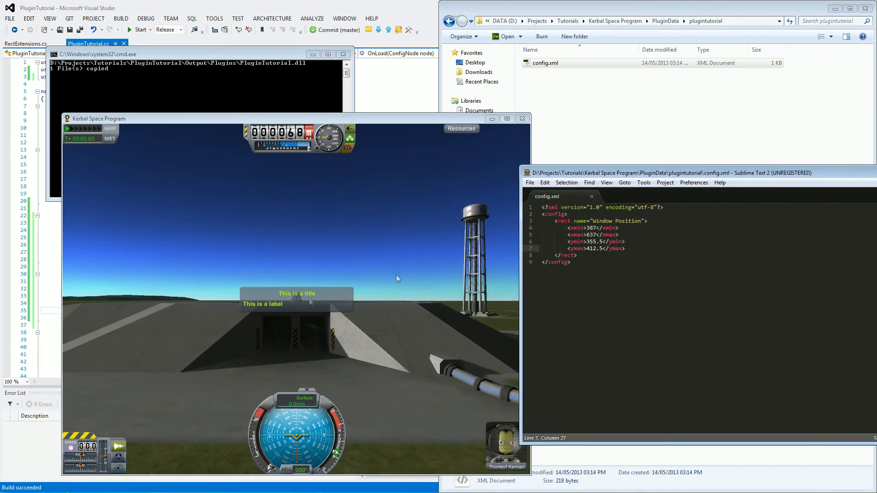
Step: Drag the 'This is a title' window to the upper left, pause, and choose End Flight
{"action": "left_click_drag", "start_coordinate": [296, 300], "coordinate": [150, 204]}
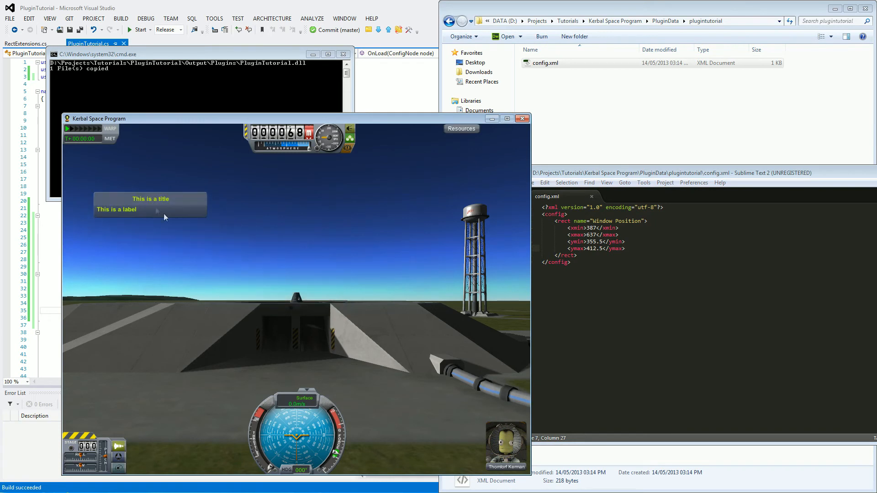
{"action": "key", "text": "Escape"}
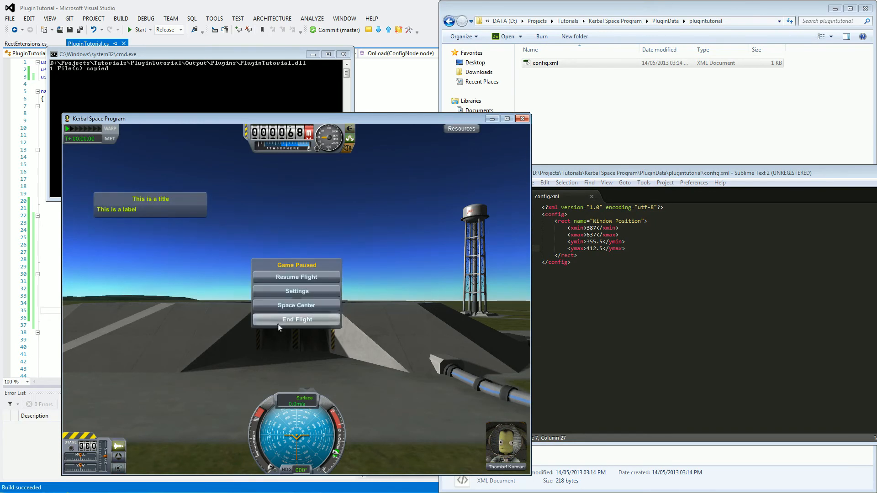
{"action": "left_click", "coordinate": [296, 320]}
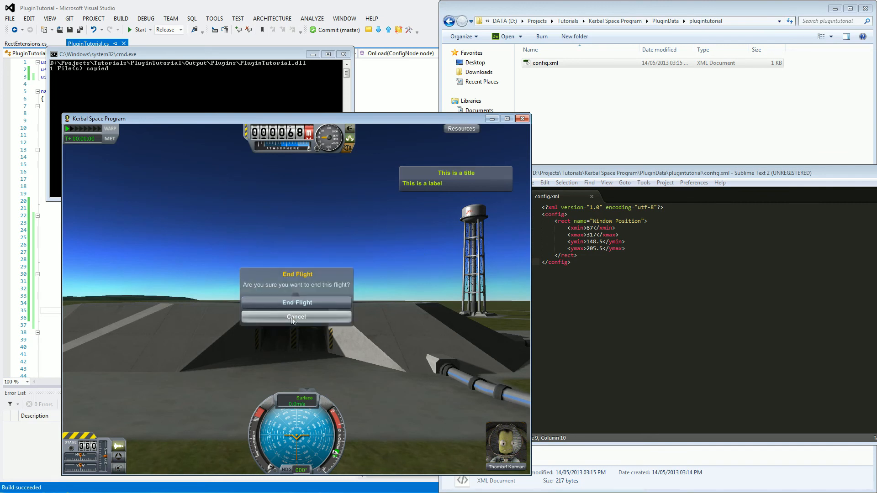
Step: Cancel ending the flight for now
{"action": "left_click", "coordinate": [297, 303]}
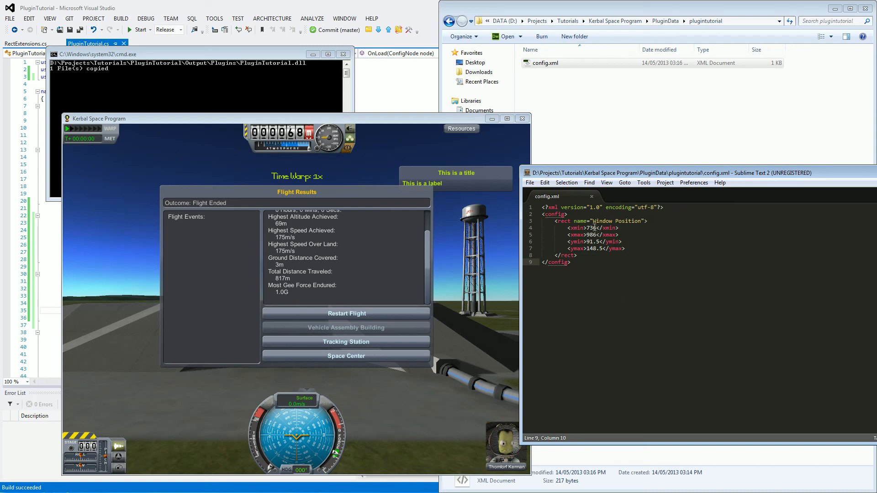
{"action": "mouse_move", "coordinate": [475, 179]}
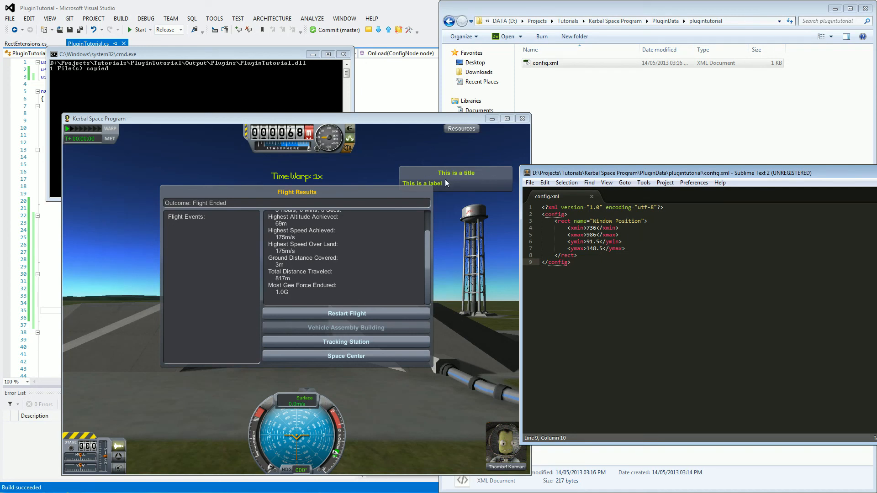
{"action": "mouse_move", "coordinate": [468, 184]}
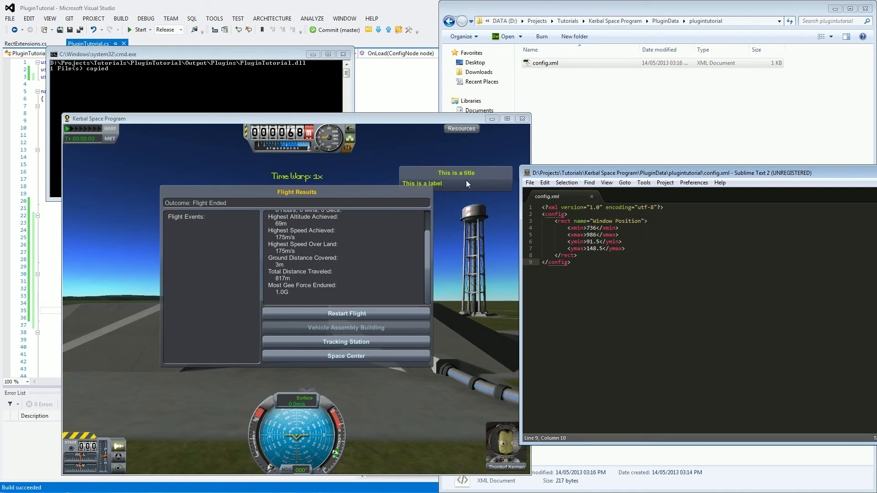